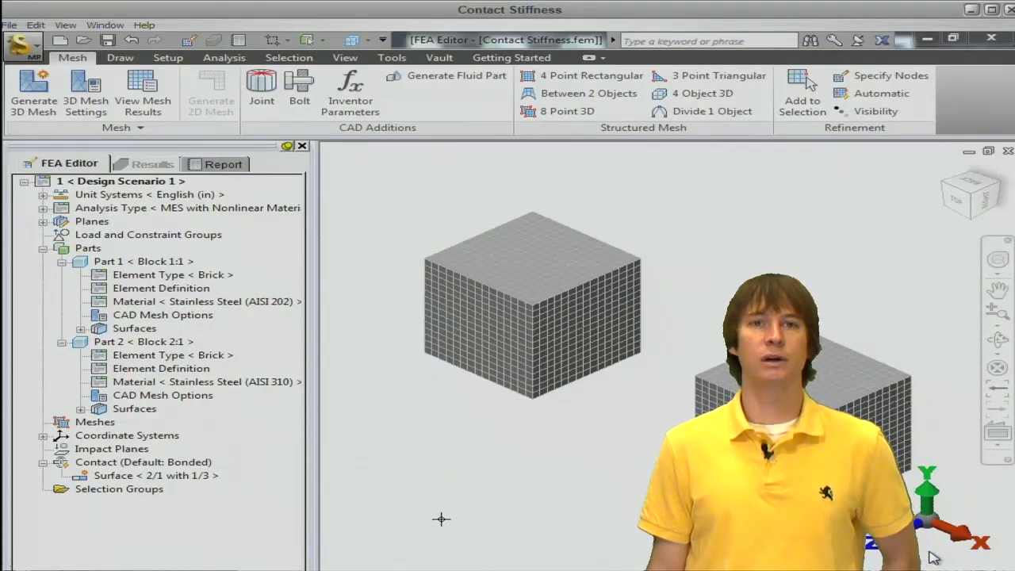
# Review the steel material assignments of Block 1 and Block 2
pyautogui.click(207, 301)
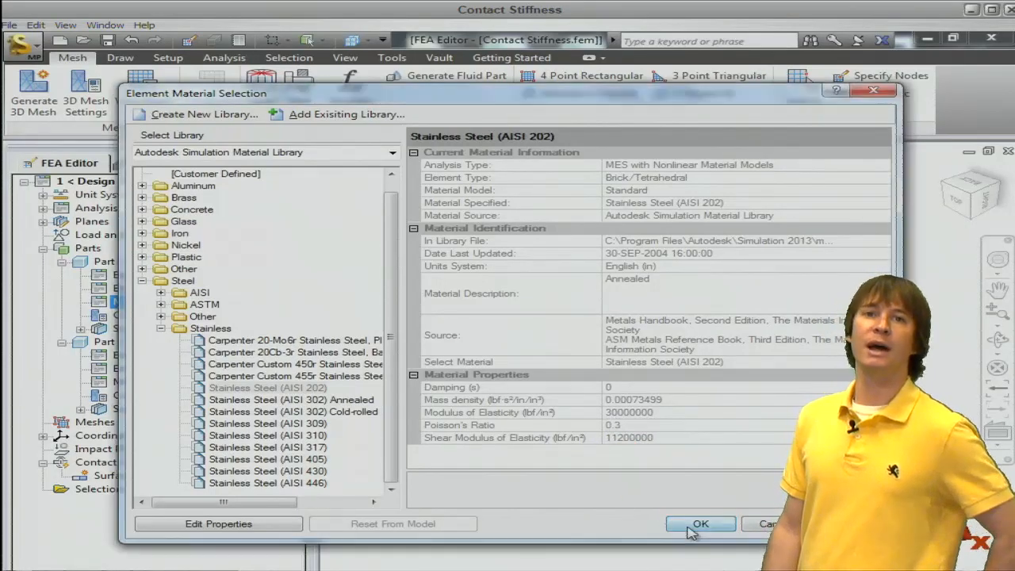
pyautogui.click(699, 523)
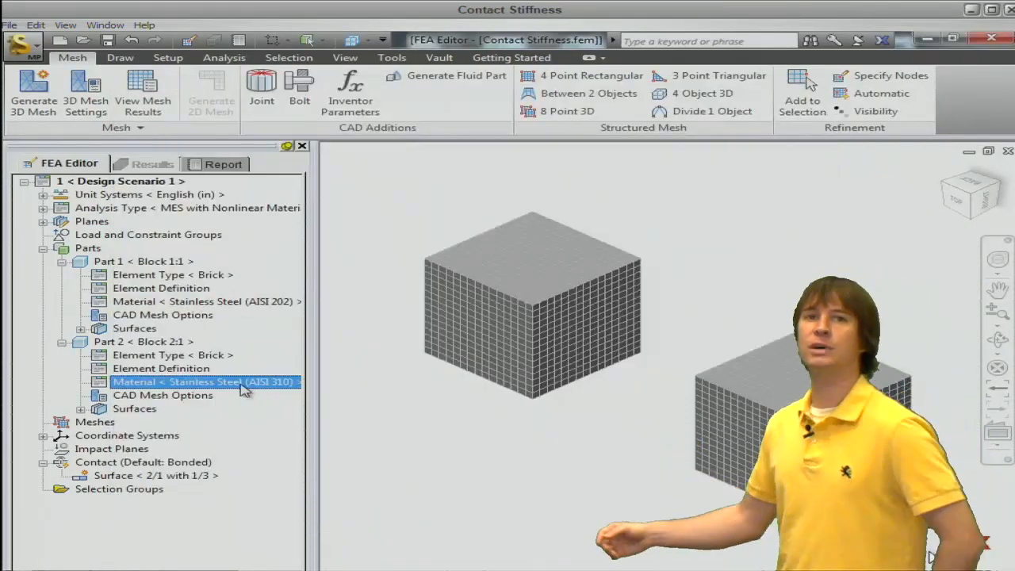
pyautogui.doubleClick(198, 381)
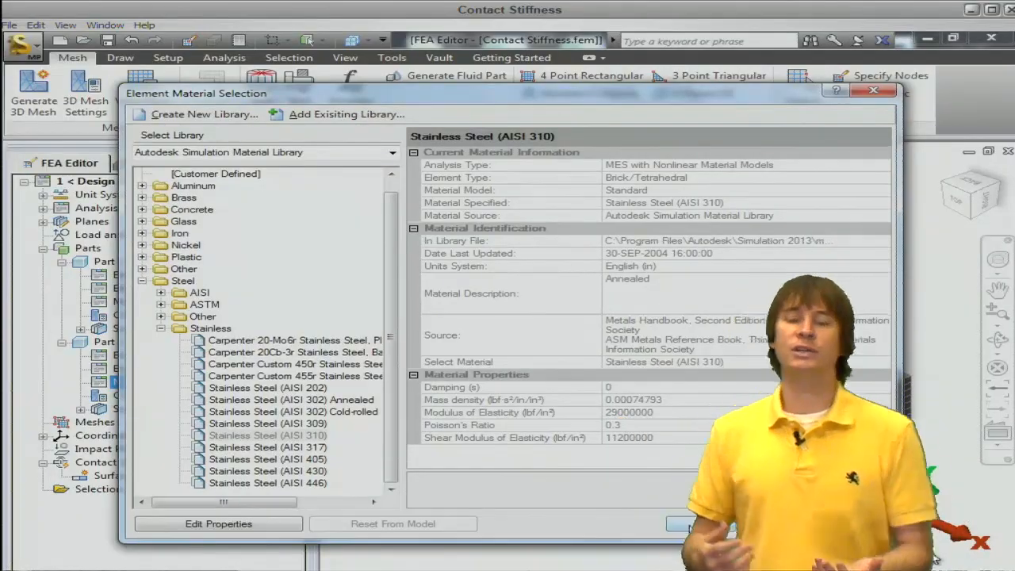
pyautogui.click(679, 523)
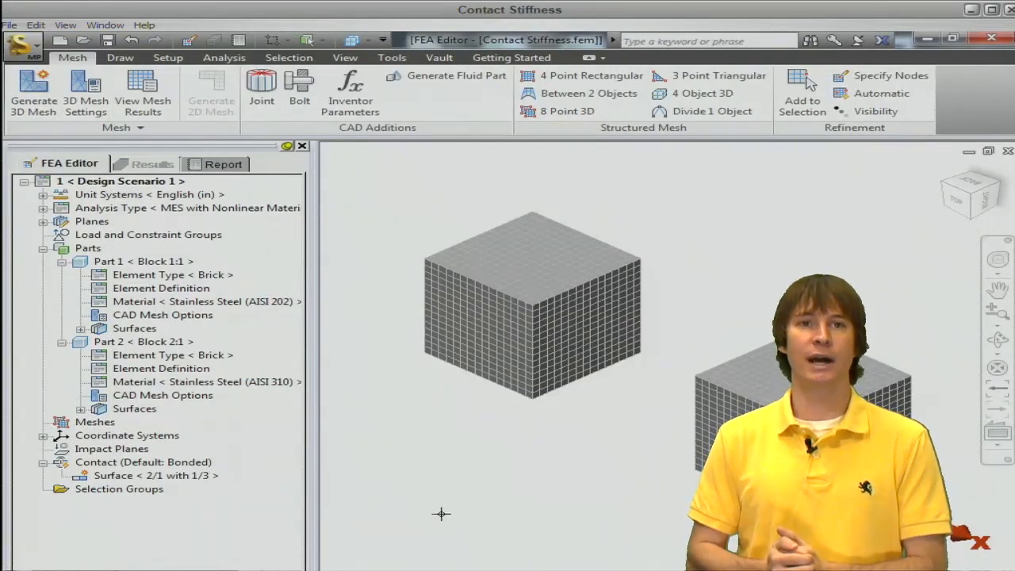
# Set the contact pair's advanced contact stiffness to a user-defined 290000 lbf/in
pyautogui.click(153, 476)
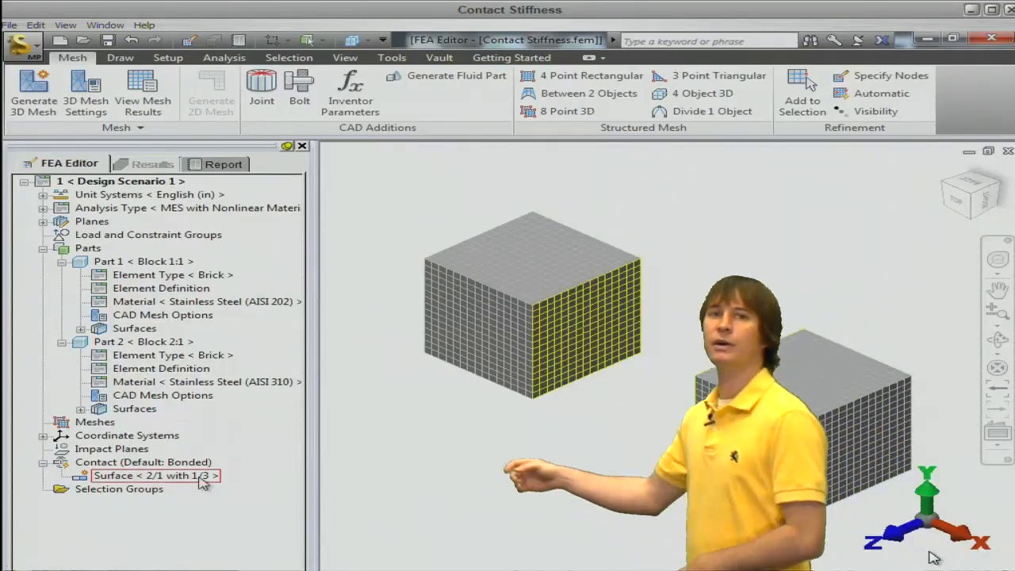
pyautogui.click(155, 476)
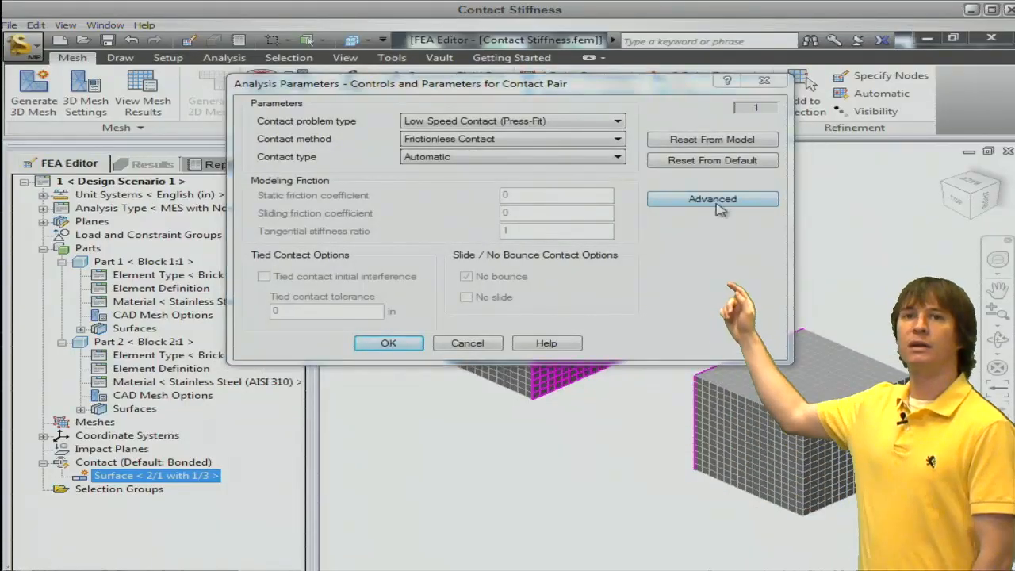
pyautogui.click(711, 199)
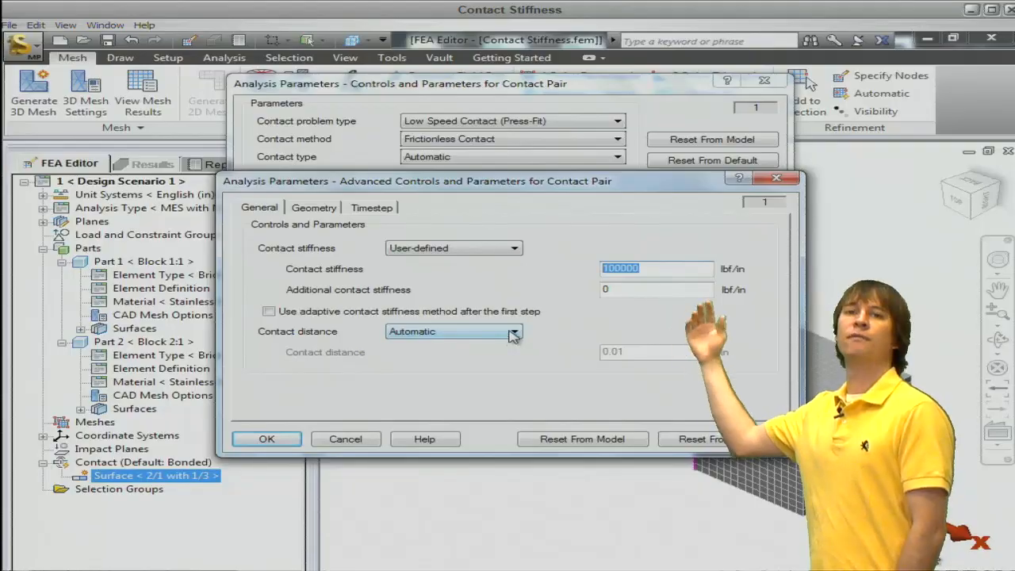
pyautogui.write('290')
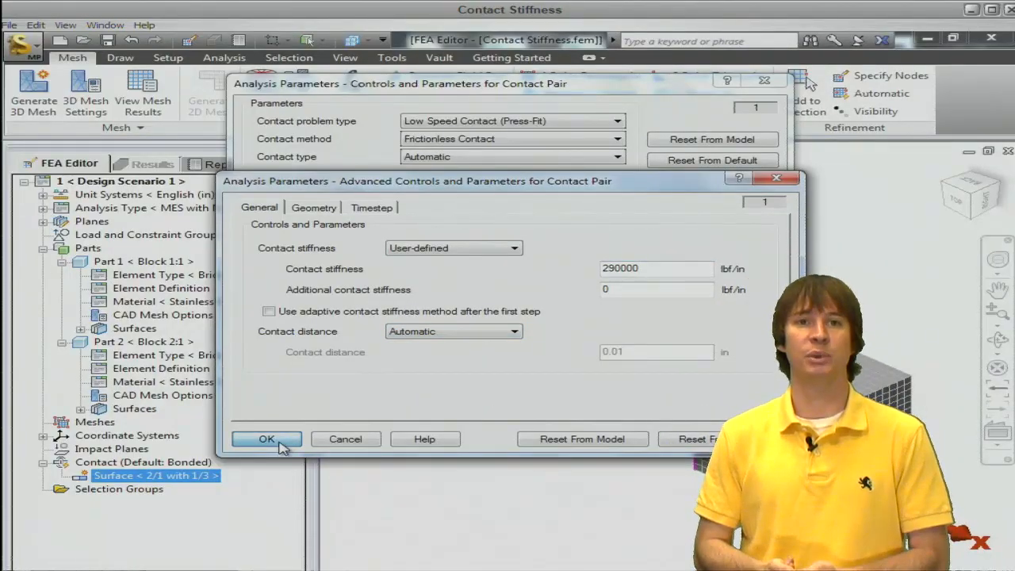
pyautogui.click(266, 438)
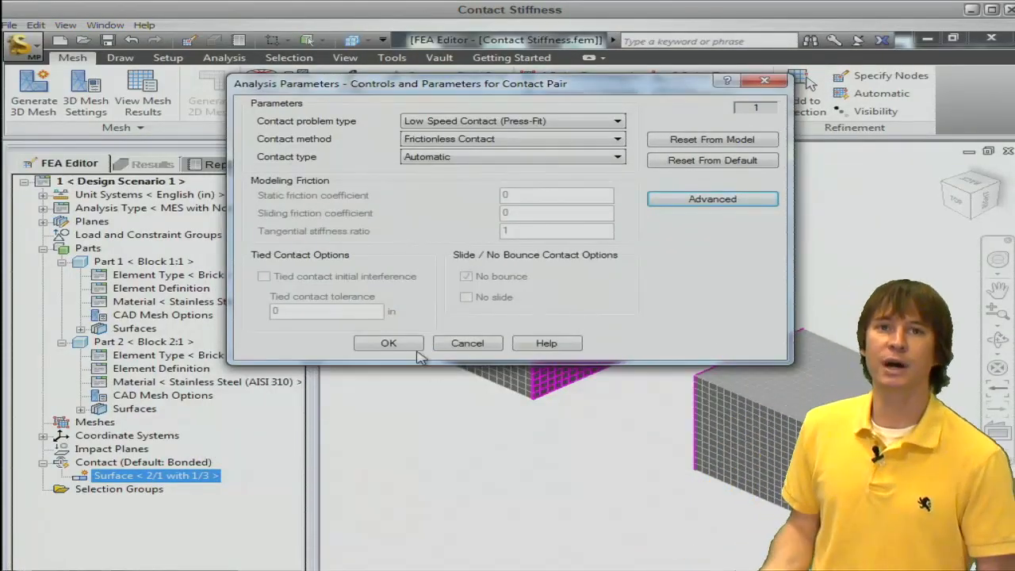
pyautogui.click(388, 342)
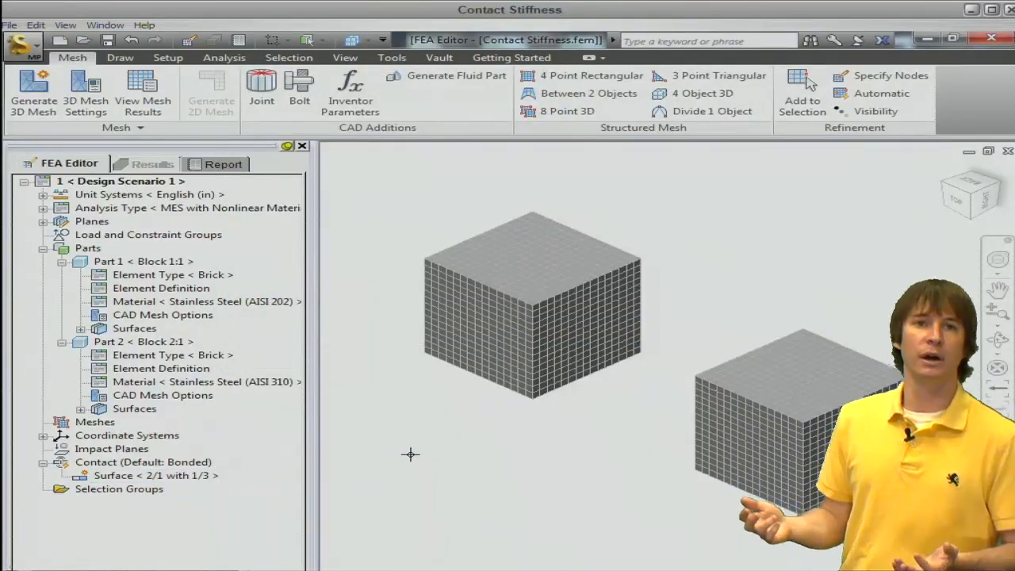
# Lower the contact pair's user-defined contact stiffness from 290000 to 10000 lbf/in
pyautogui.click(155, 476)
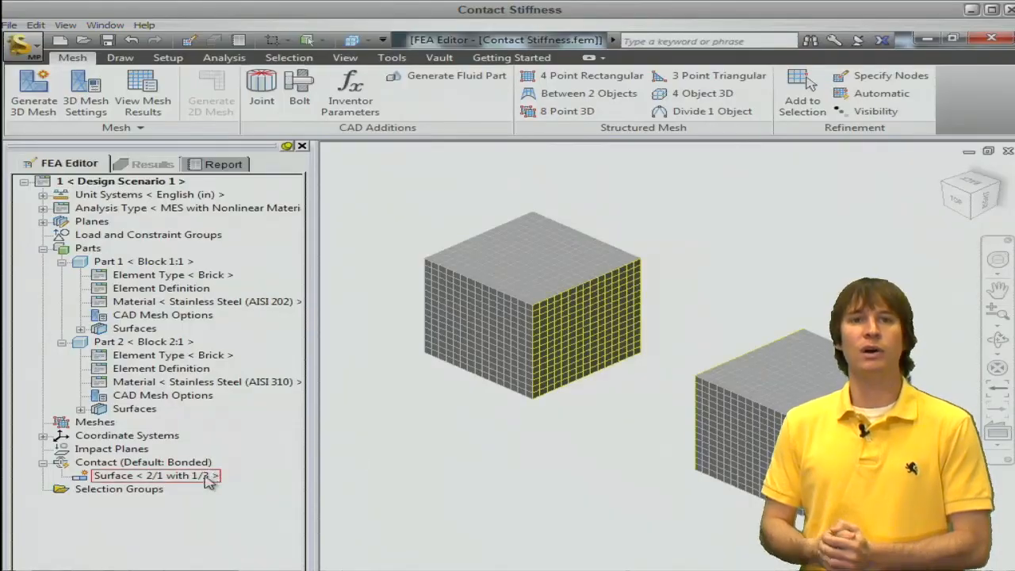
pyautogui.click(155, 476)
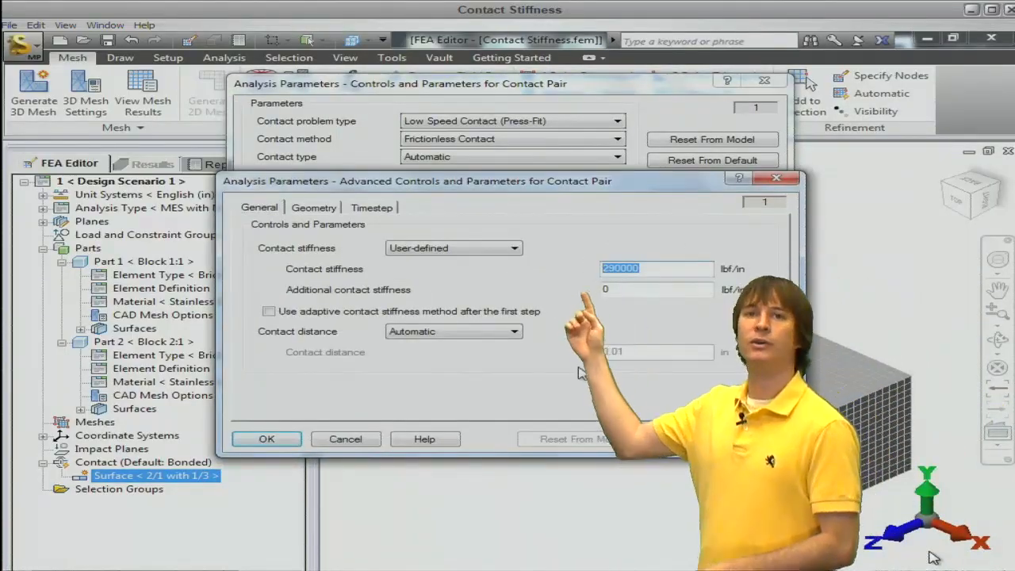
pyautogui.write('100')
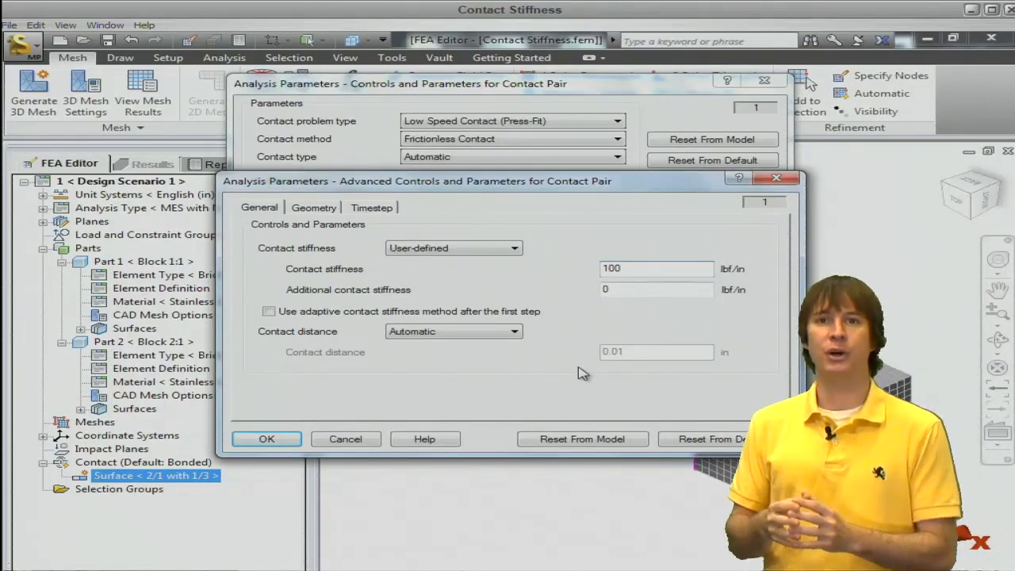
pyautogui.write('10000')
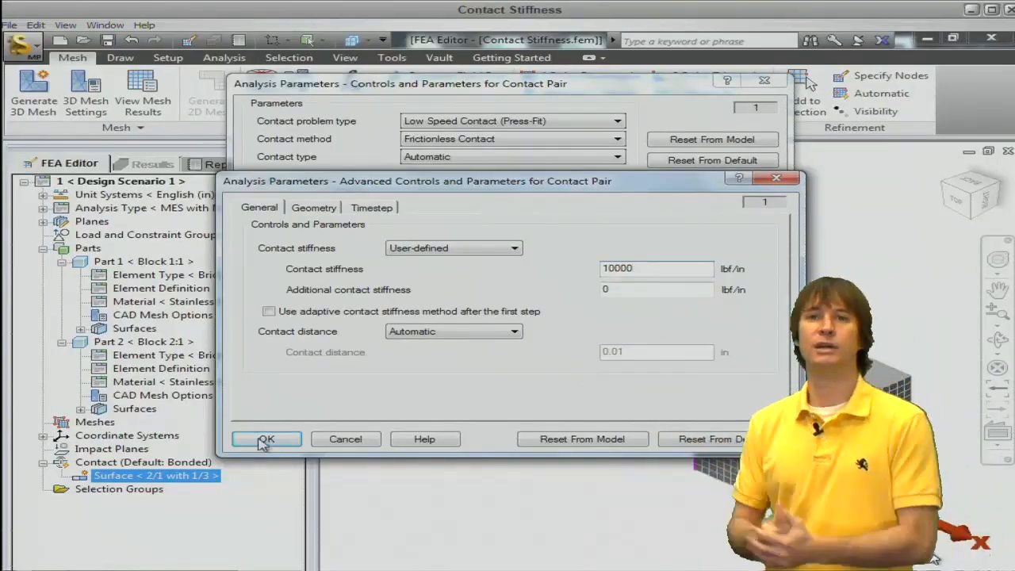
pyautogui.click(267, 438)
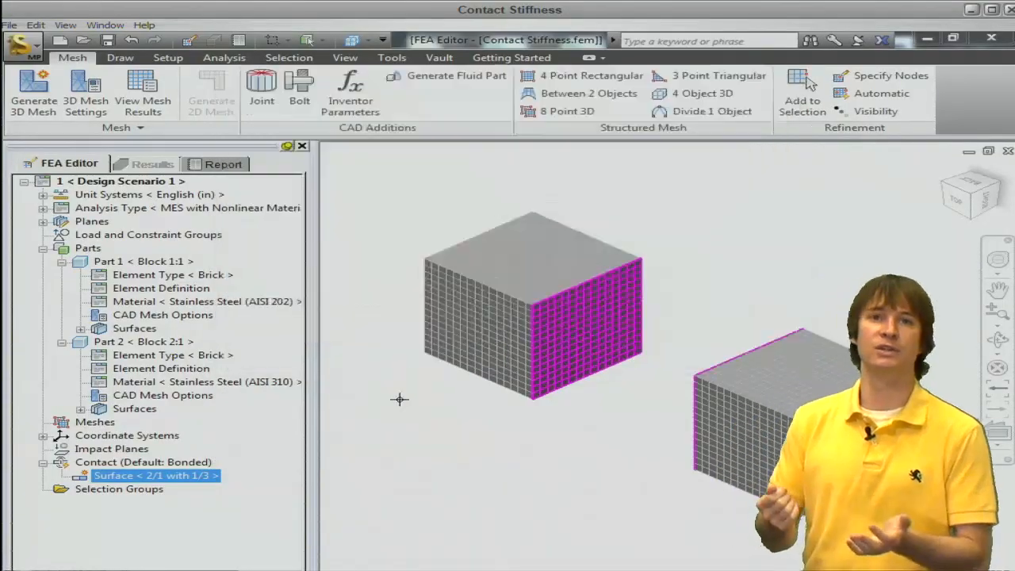